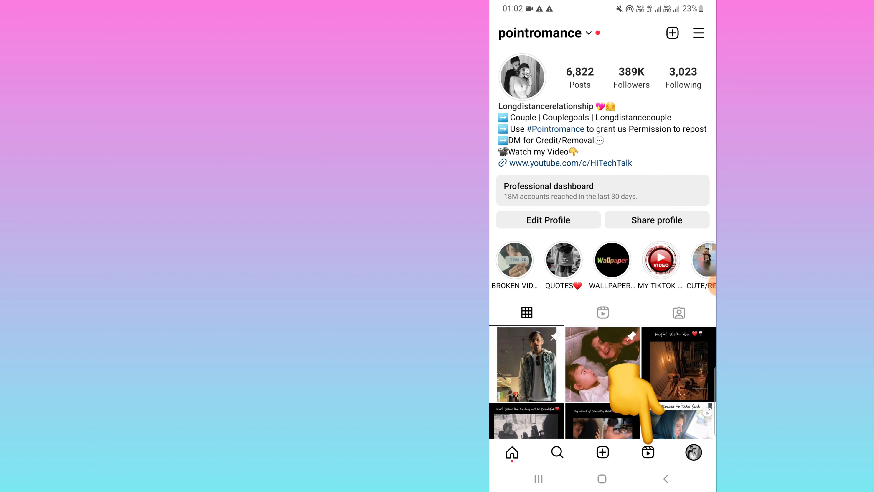
# Reach the Reels feed and open the audio page for 'Jiyein Kyun' by paponmusic
pyautogui.click(647, 452)
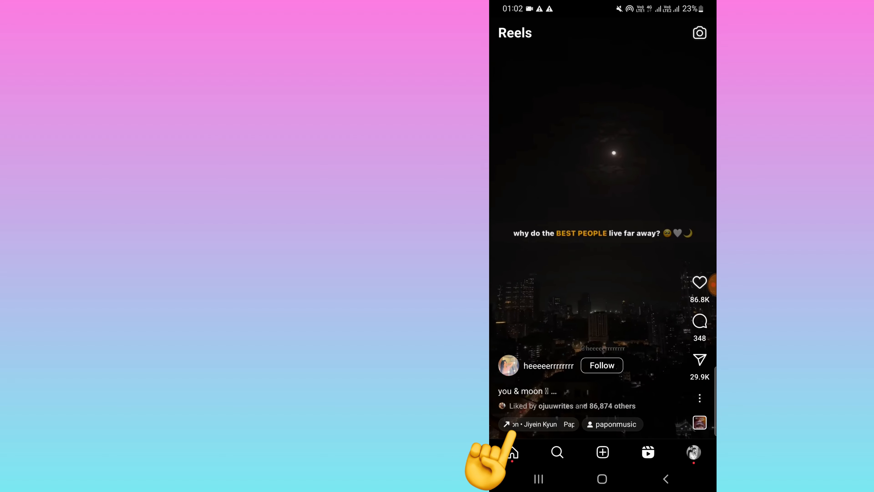
pyautogui.click(539, 424)
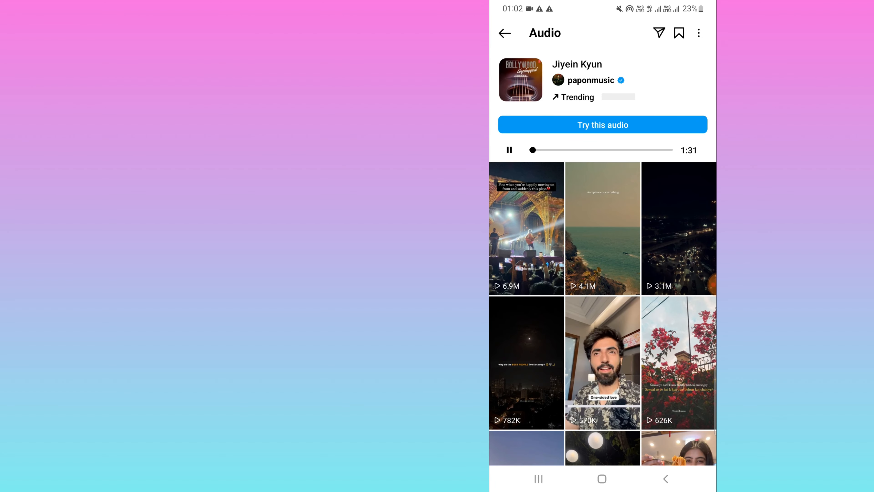